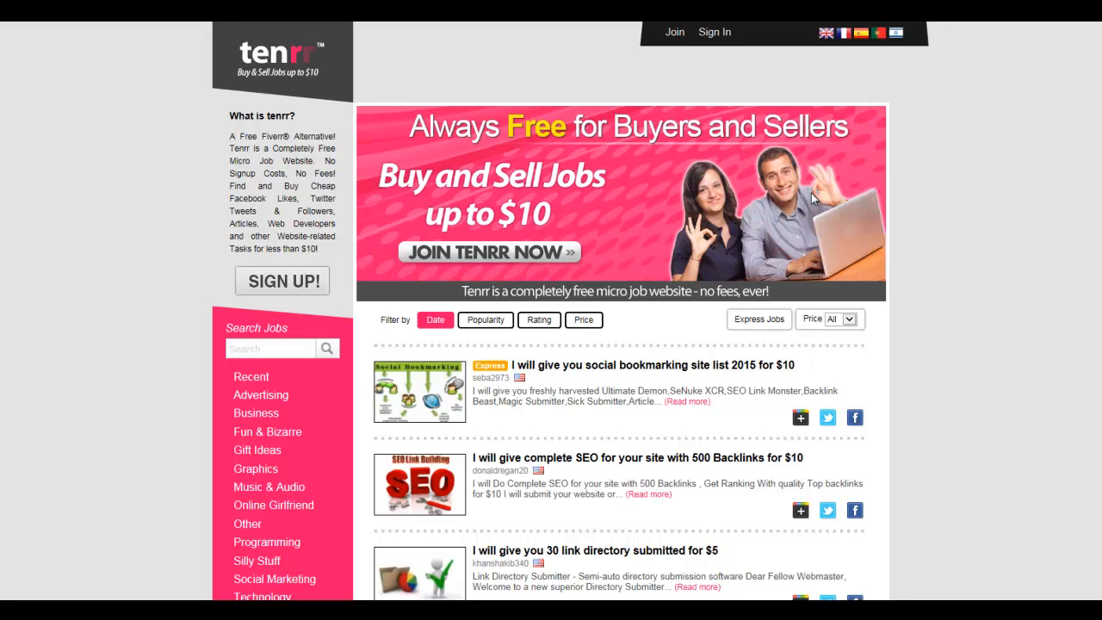
mouse_move(865, 171)
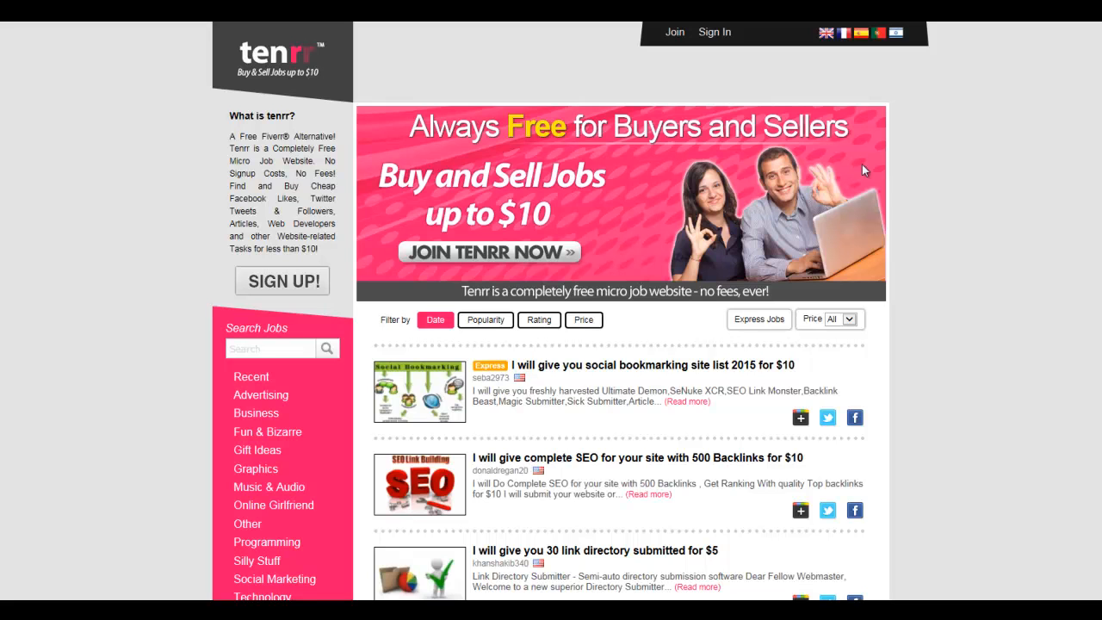
mouse_move(638, 78)
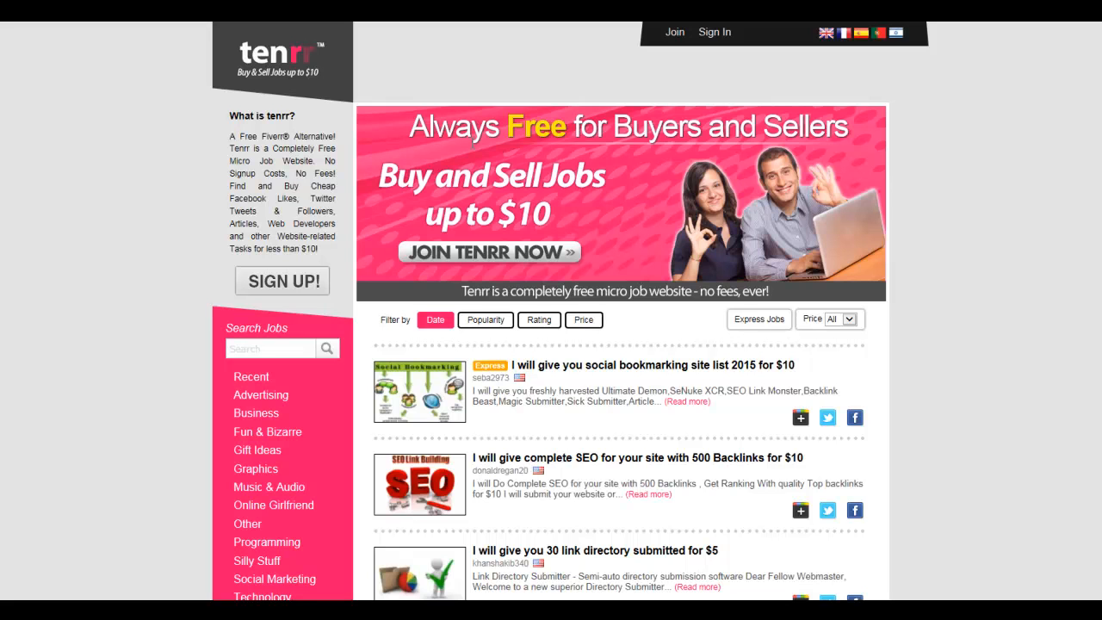
mouse_move(479, 153)
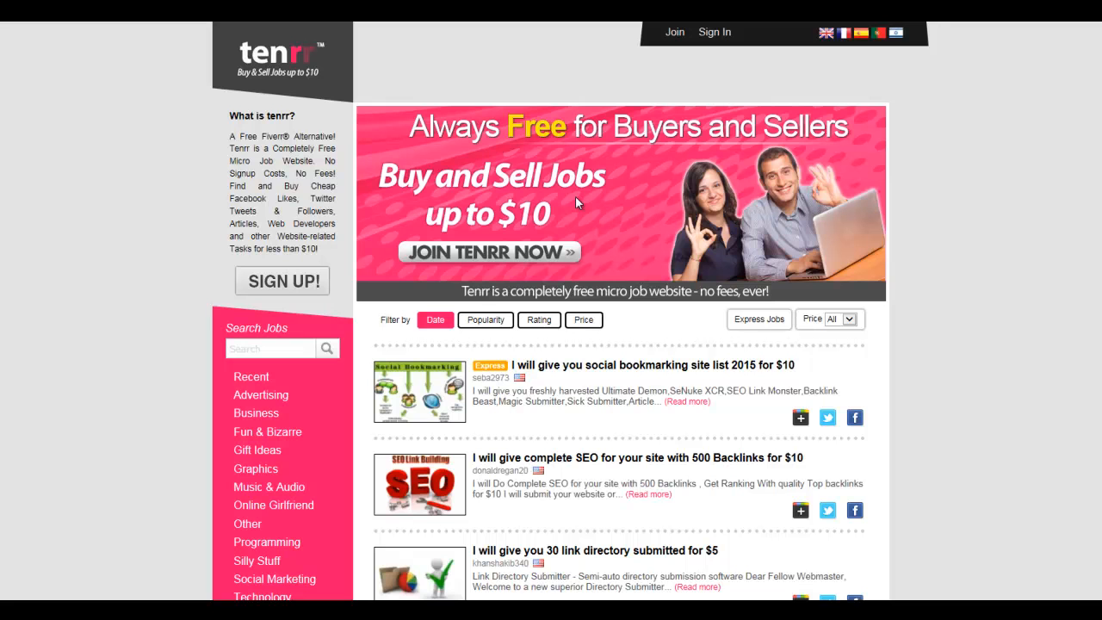
mouse_move(723, 97)
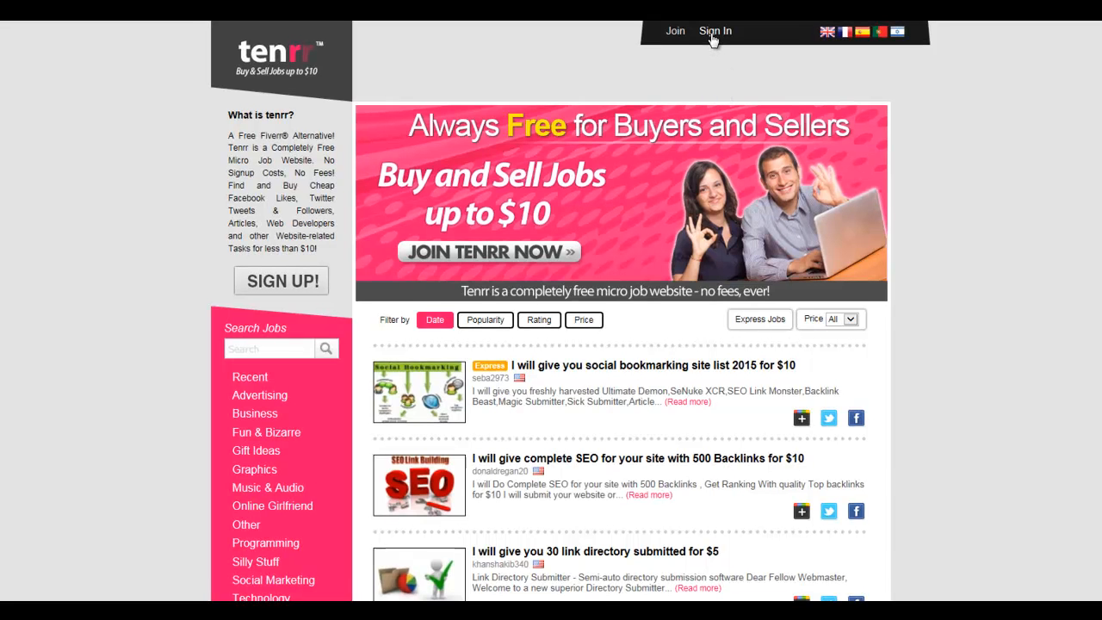
Step: Go to Tenrr's Sign In page, where the login attempt reports a wrong username or password
click(715, 30)
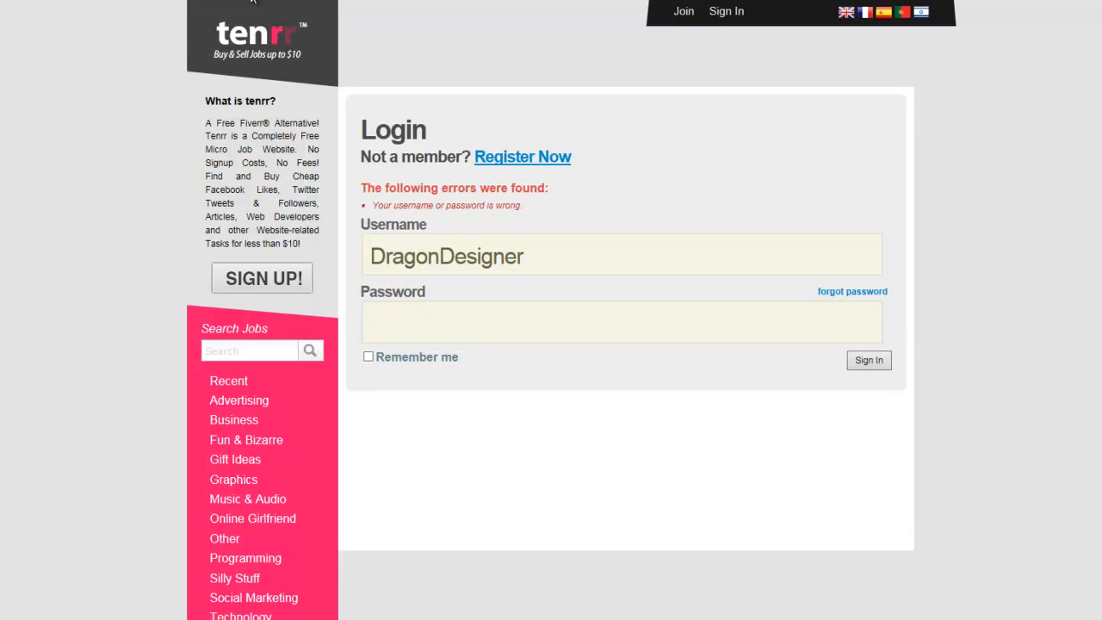
mouse_move(575, 195)
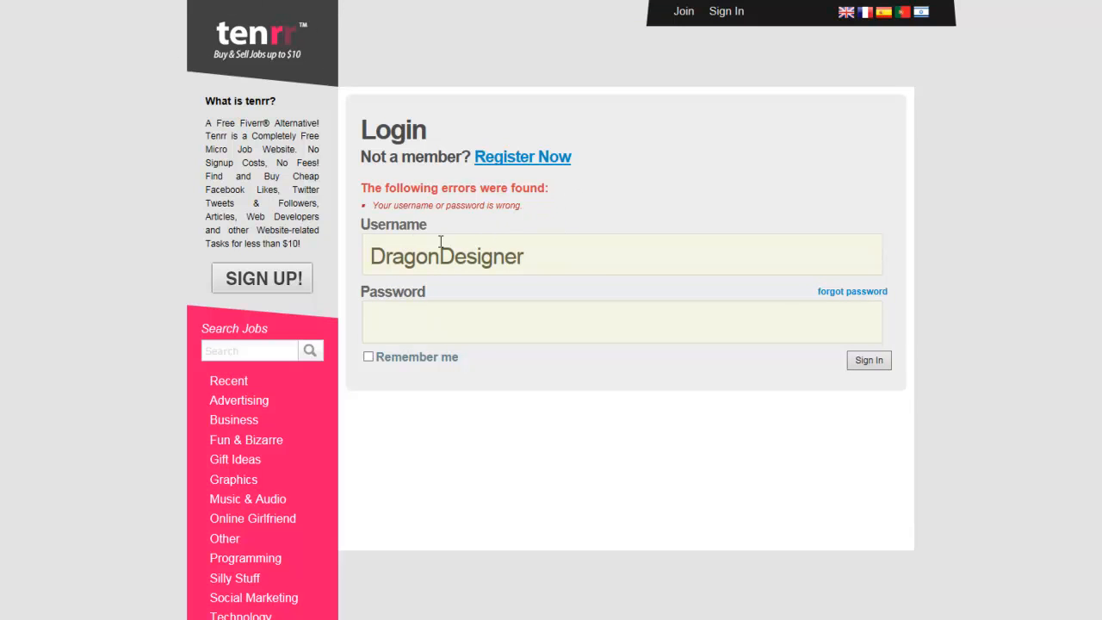
mouse_move(859, 299)
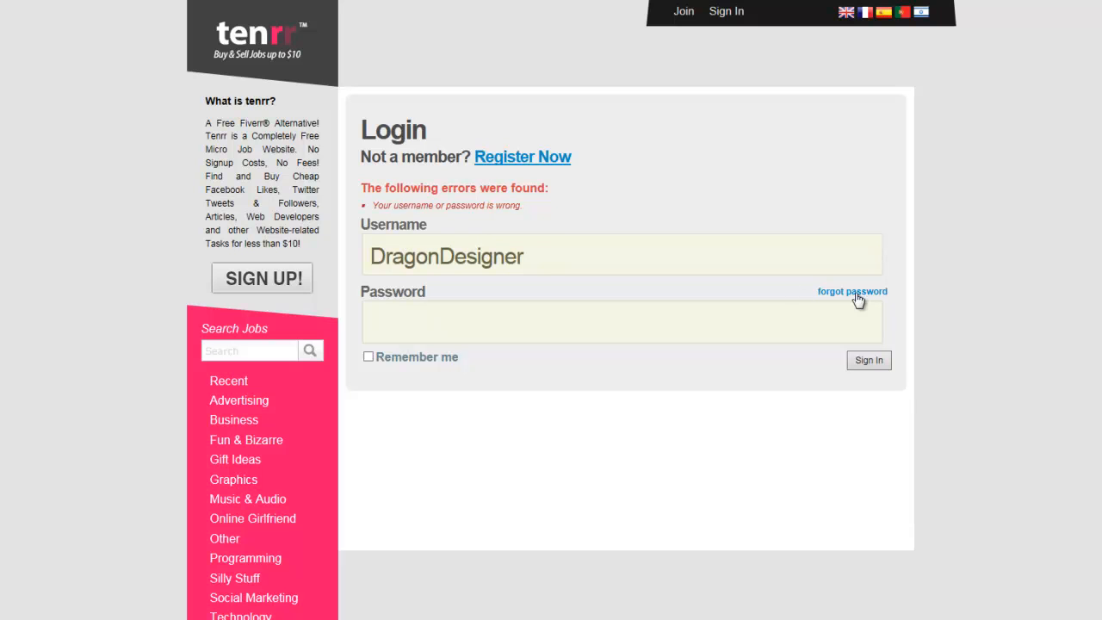
mouse_move(335, 494)
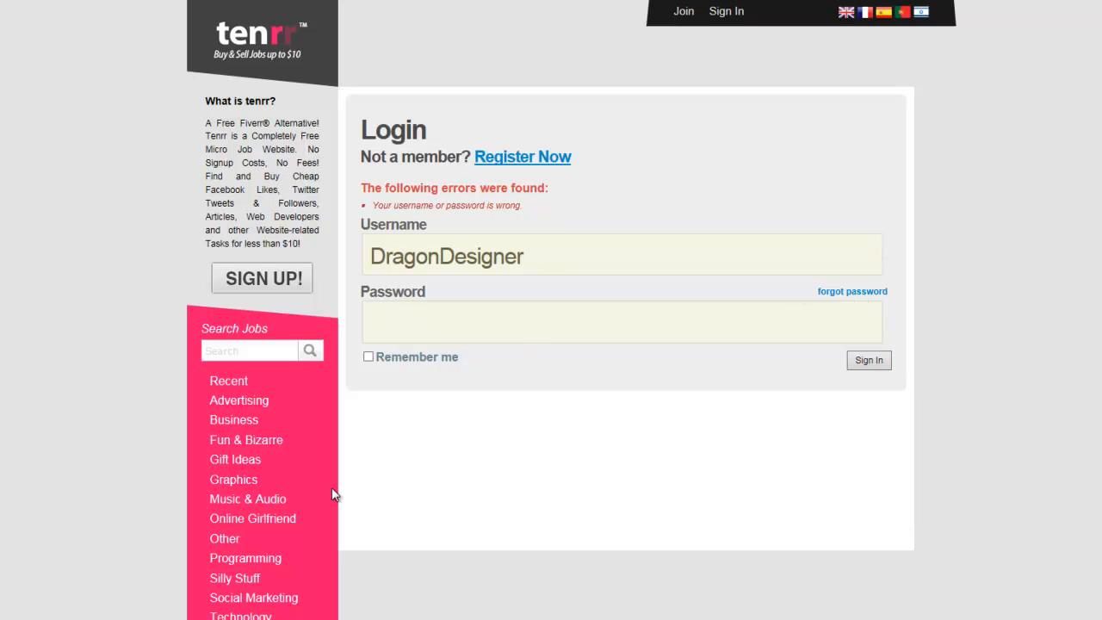
mouse_move(831, 285)
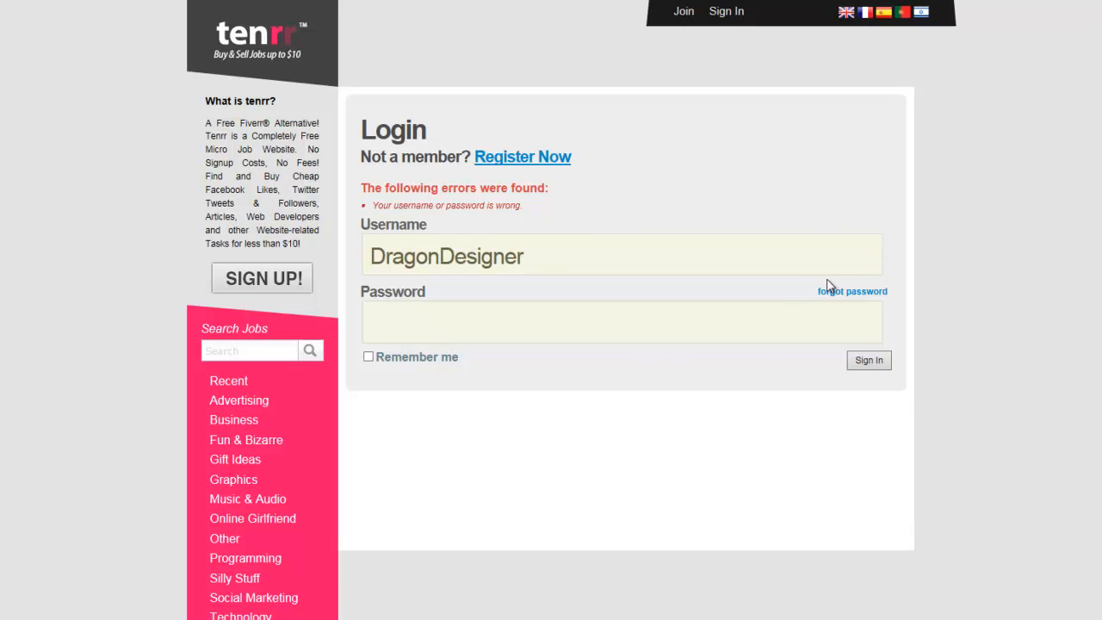
mouse_move(841, 292)
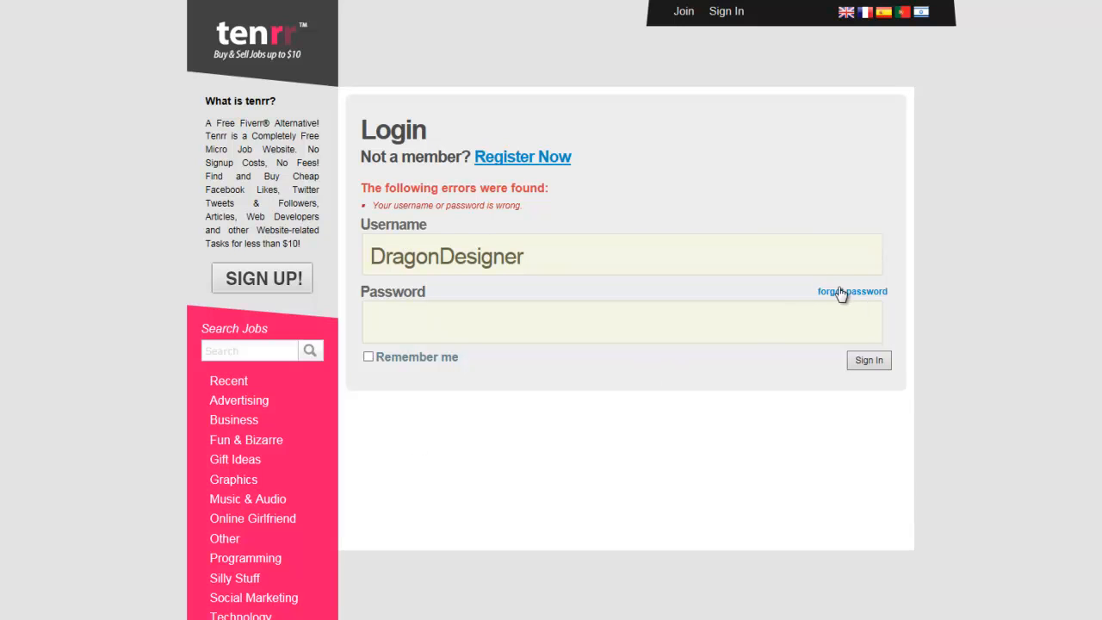
click(851, 291)
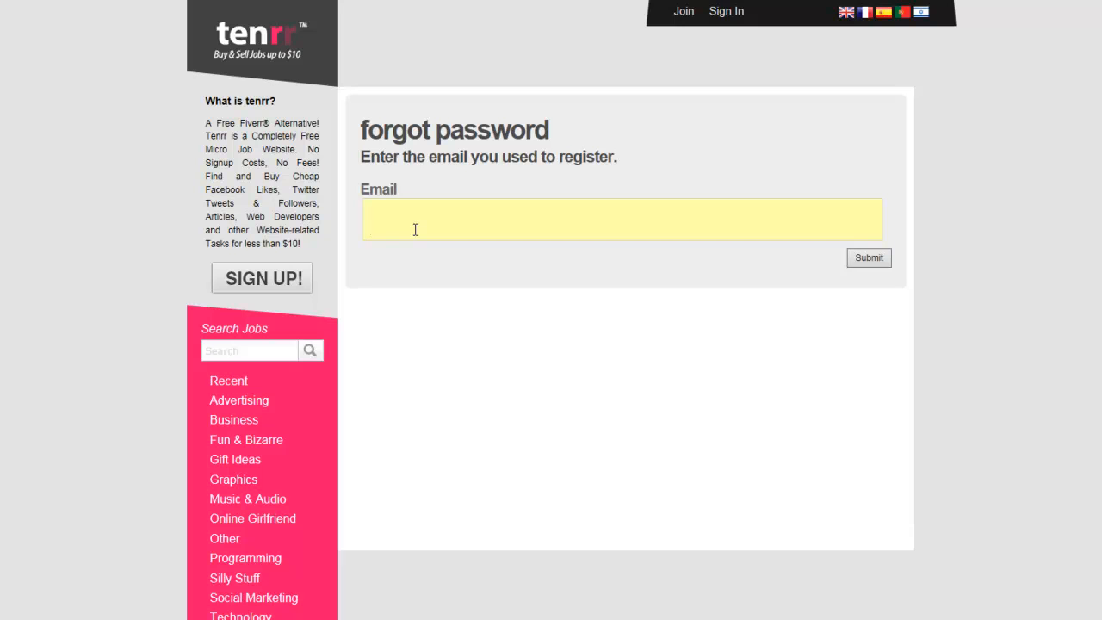
text(i)
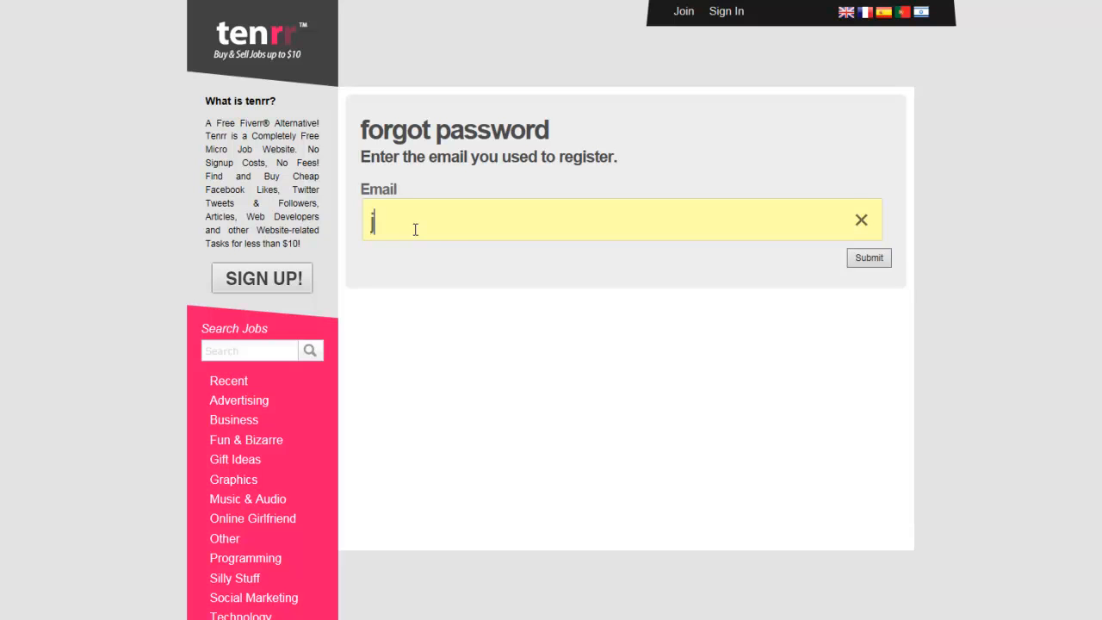
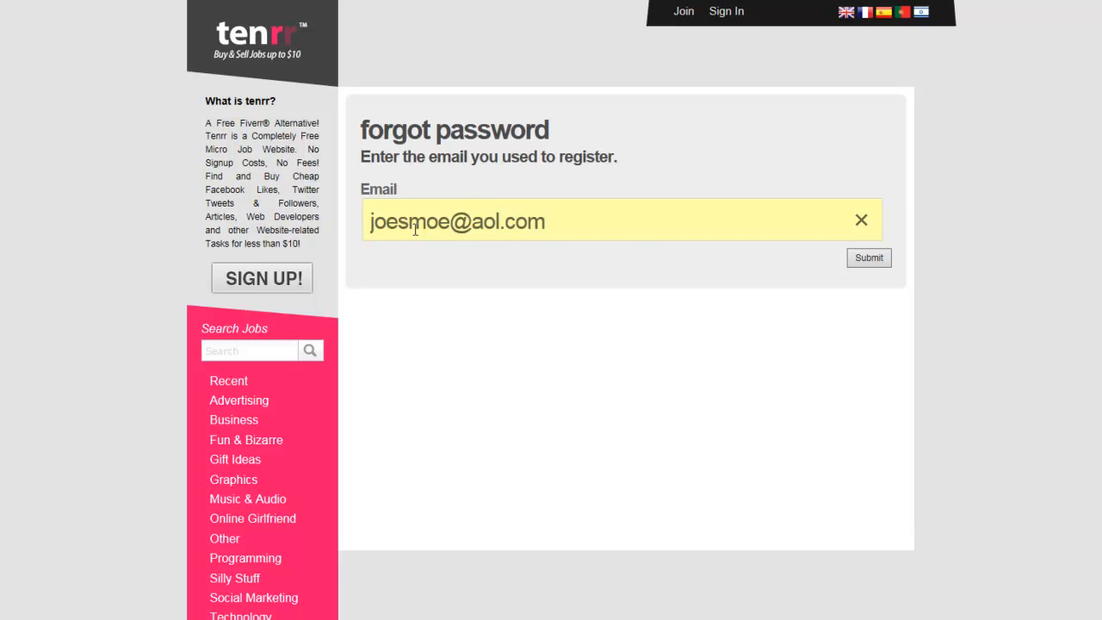
click(861, 220)
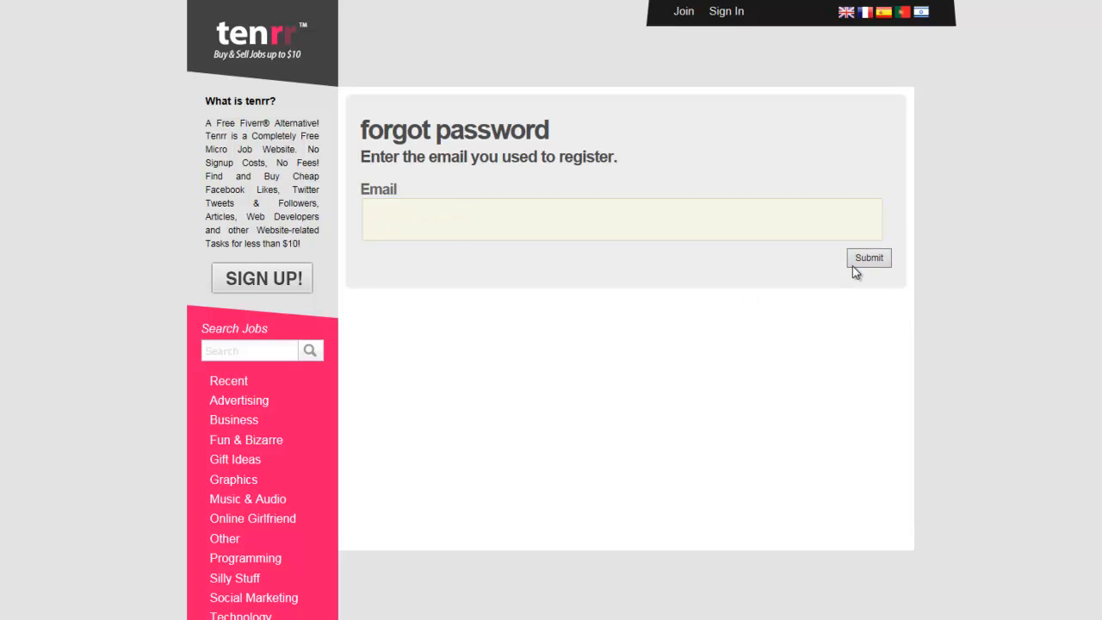
mouse_move(693, 406)
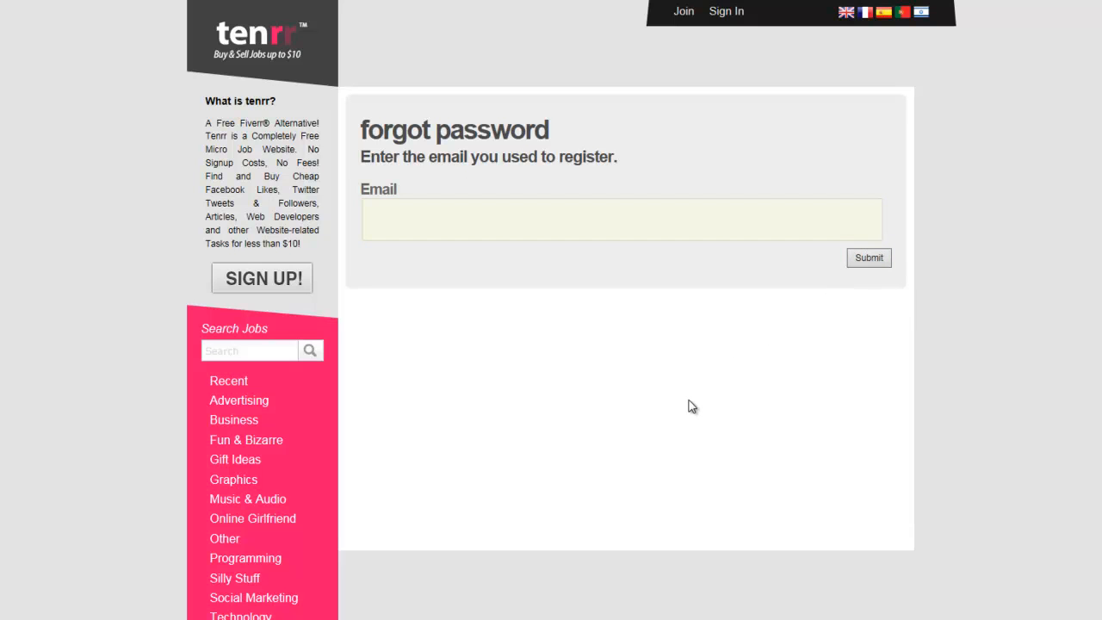
mouse_move(771, 226)
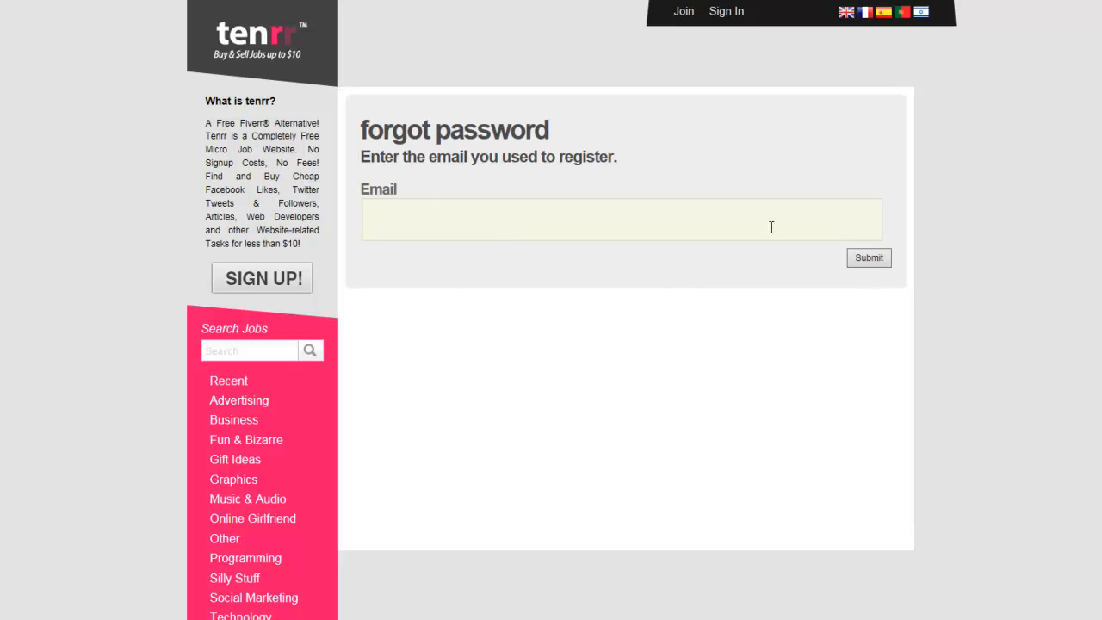
mouse_move(1016, 211)
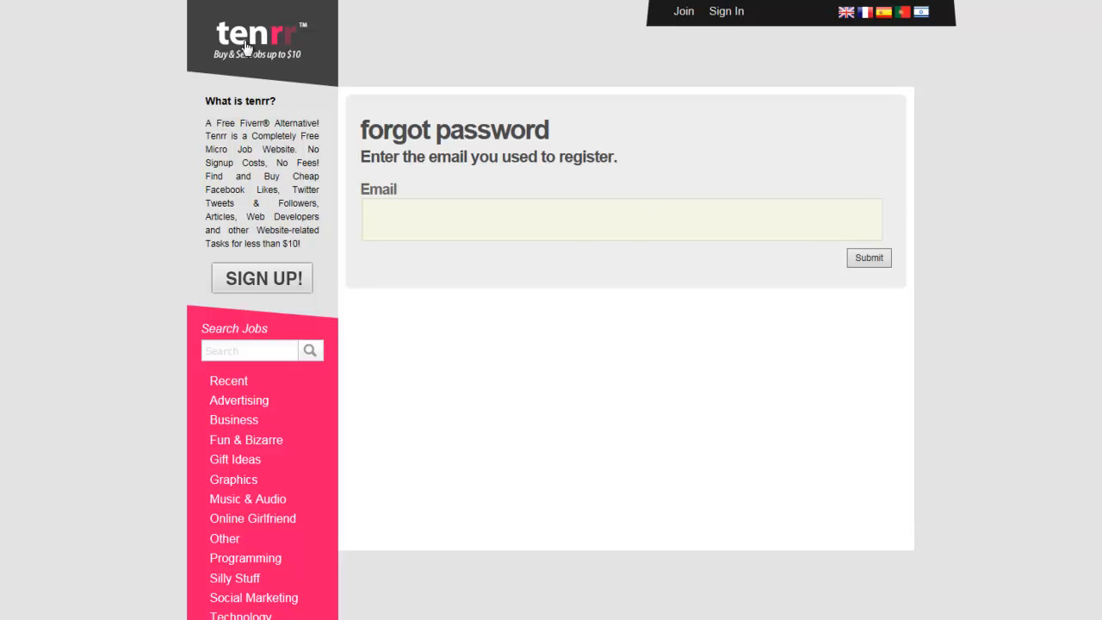
click(250, 32)
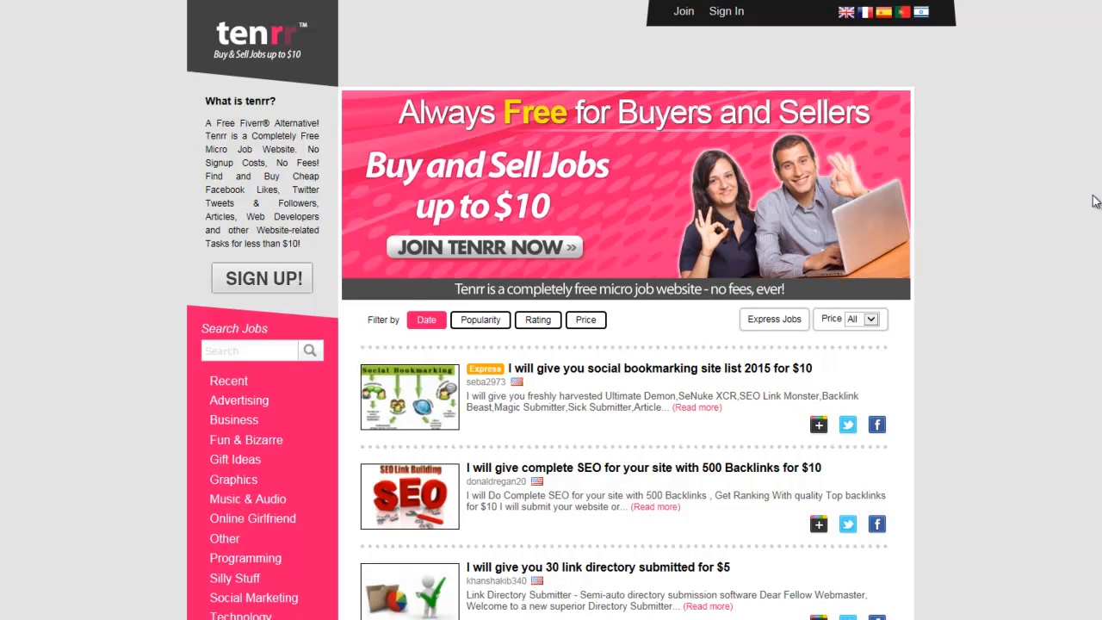
mouse_move(512, 49)
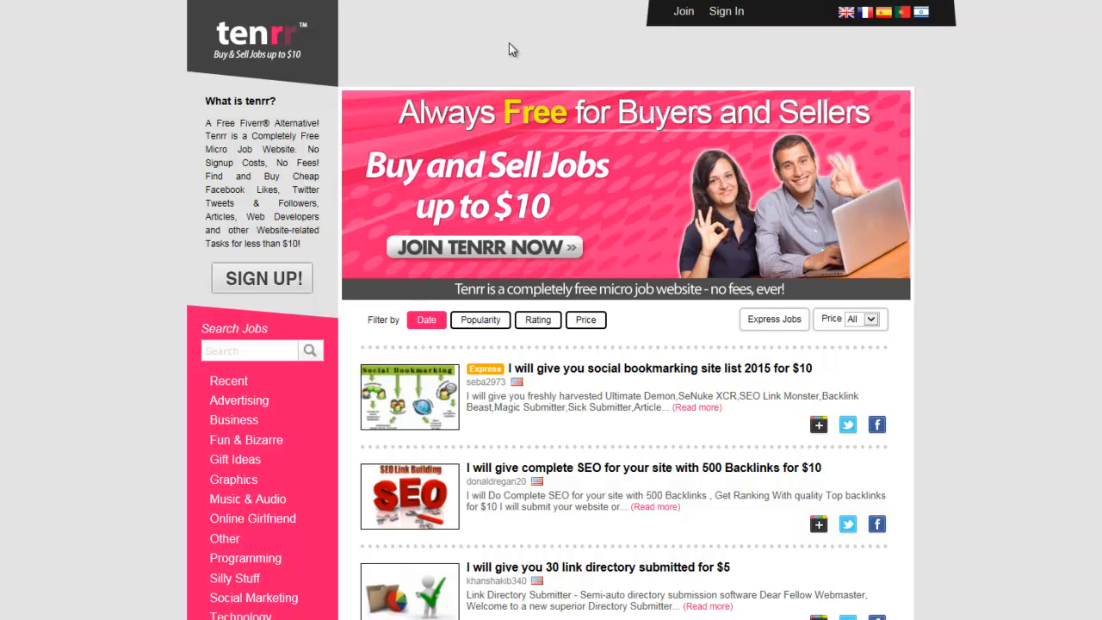
mouse_move(725, 58)
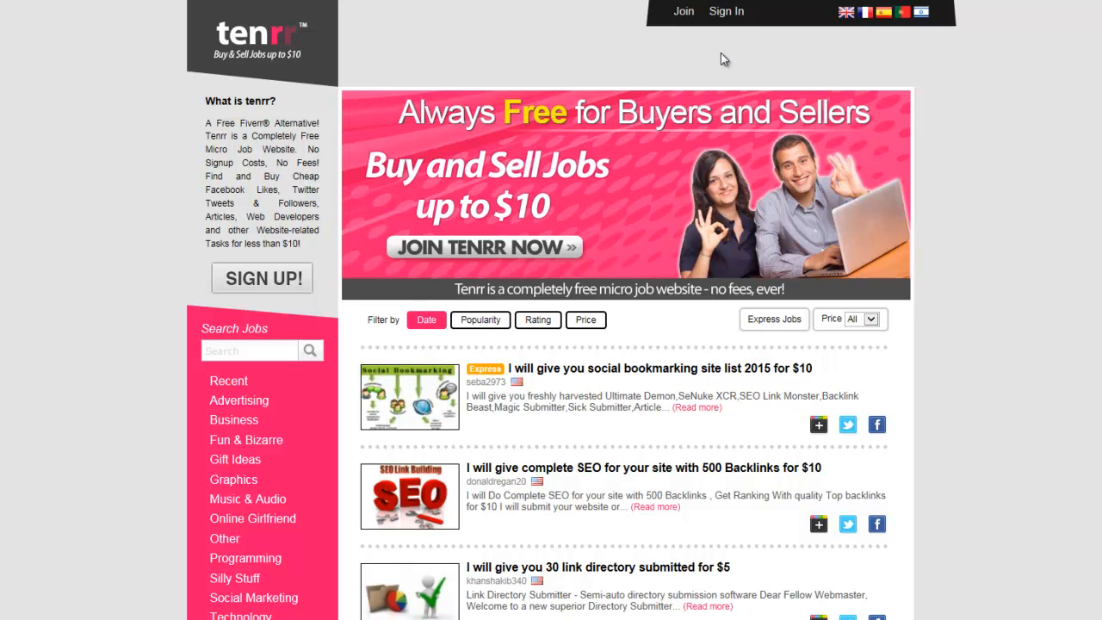
mouse_move(478, 78)
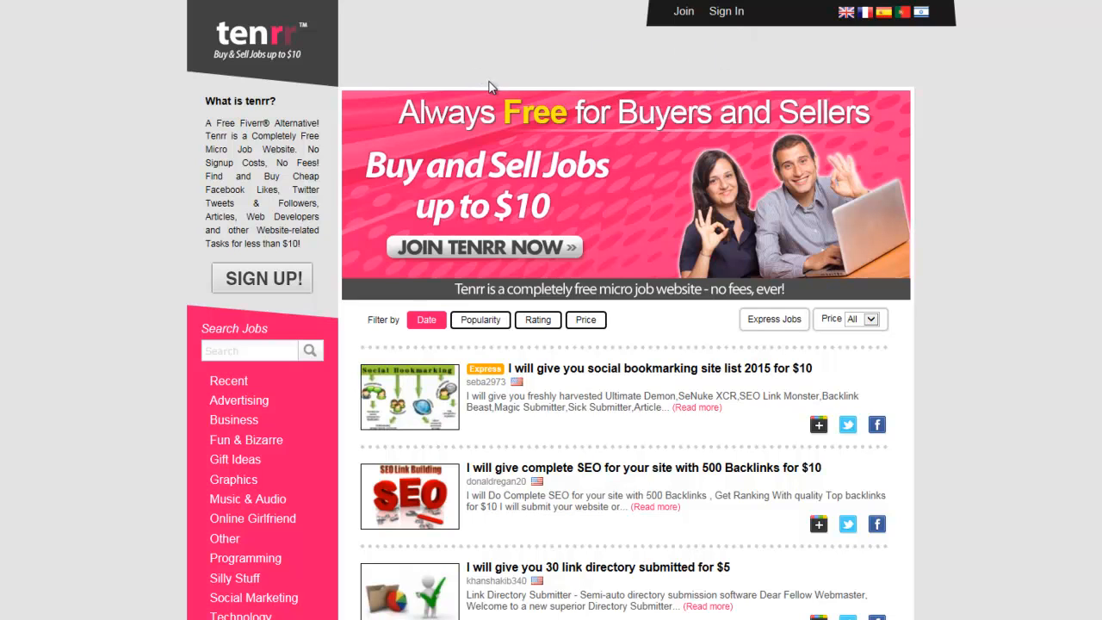
mouse_move(366, 54)
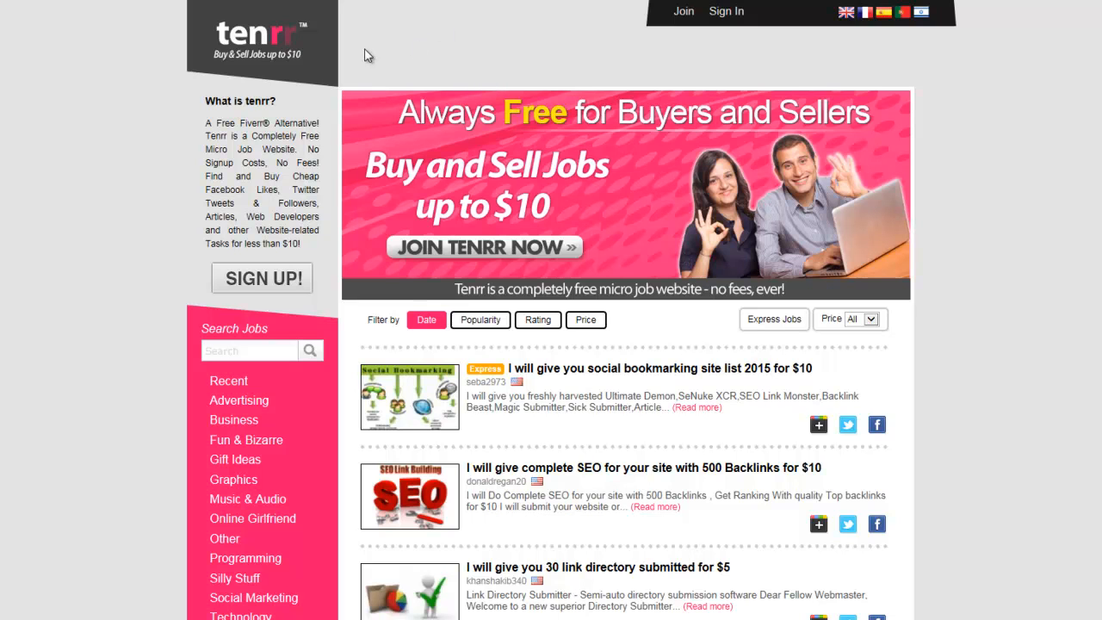
mouse_move(210, 33)
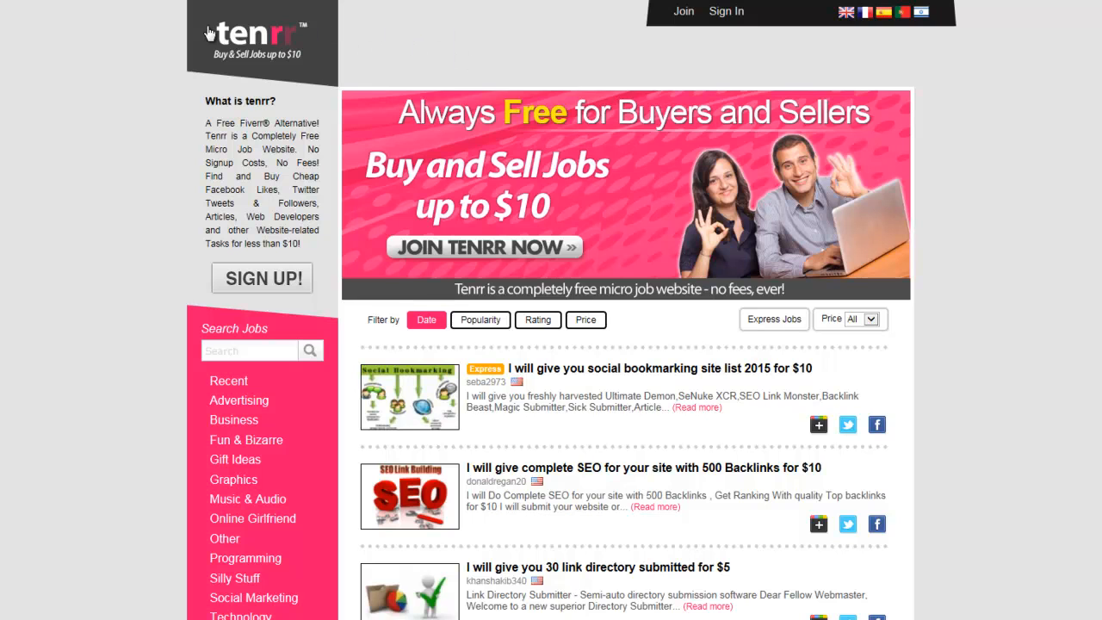
mouse_move(435, 69)
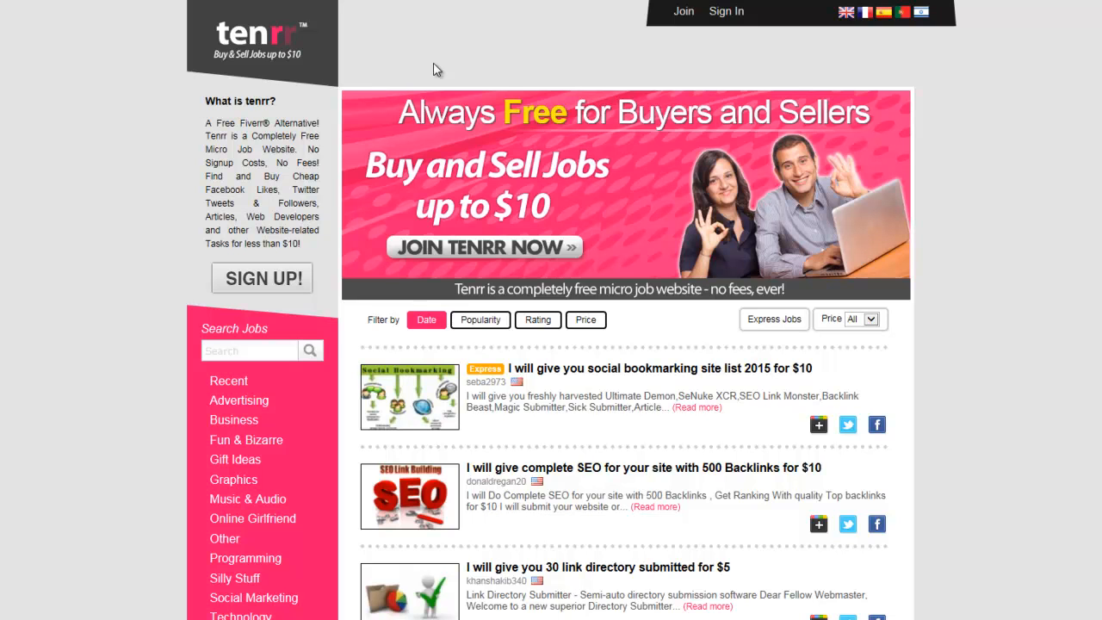
mouse_move(585, 310)
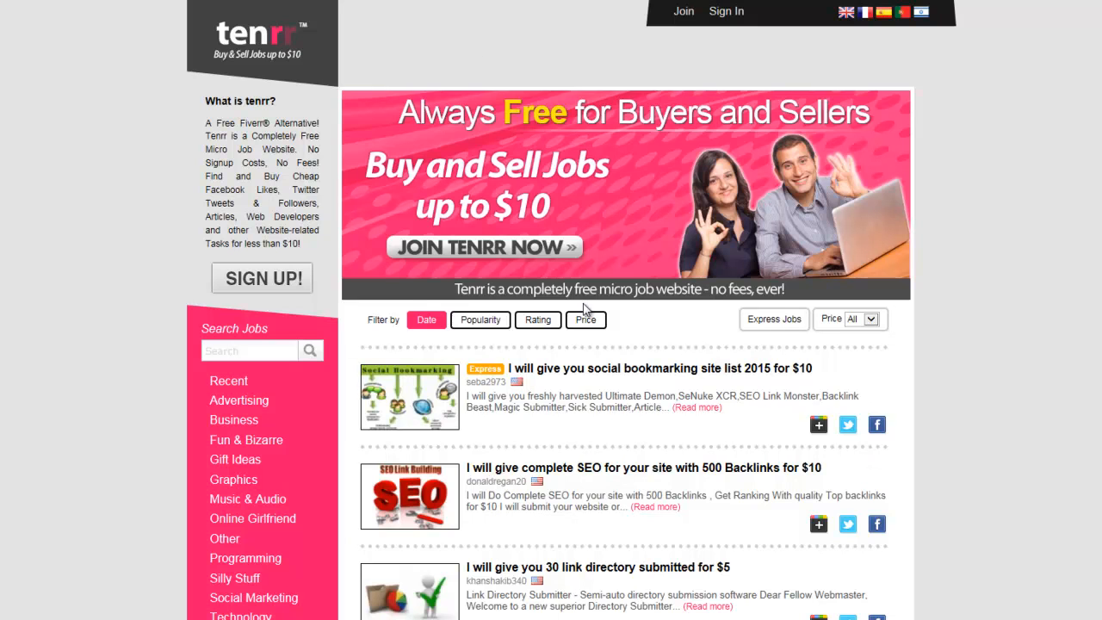
mouse_move(460, 60)
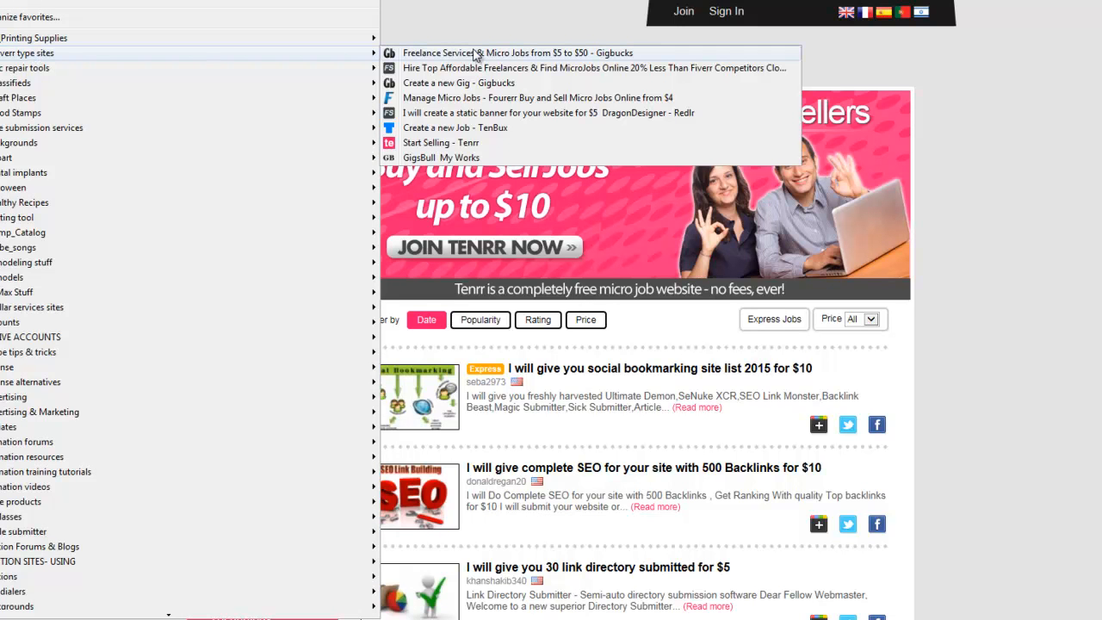
mouse_move(491, 57)
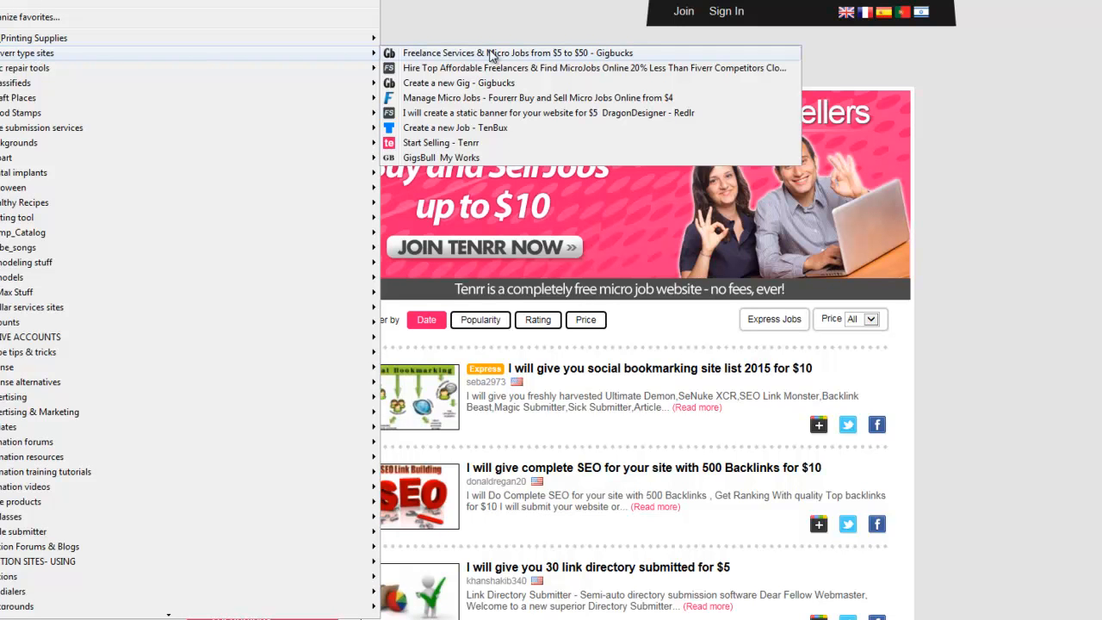
mouse_move(440, 143)
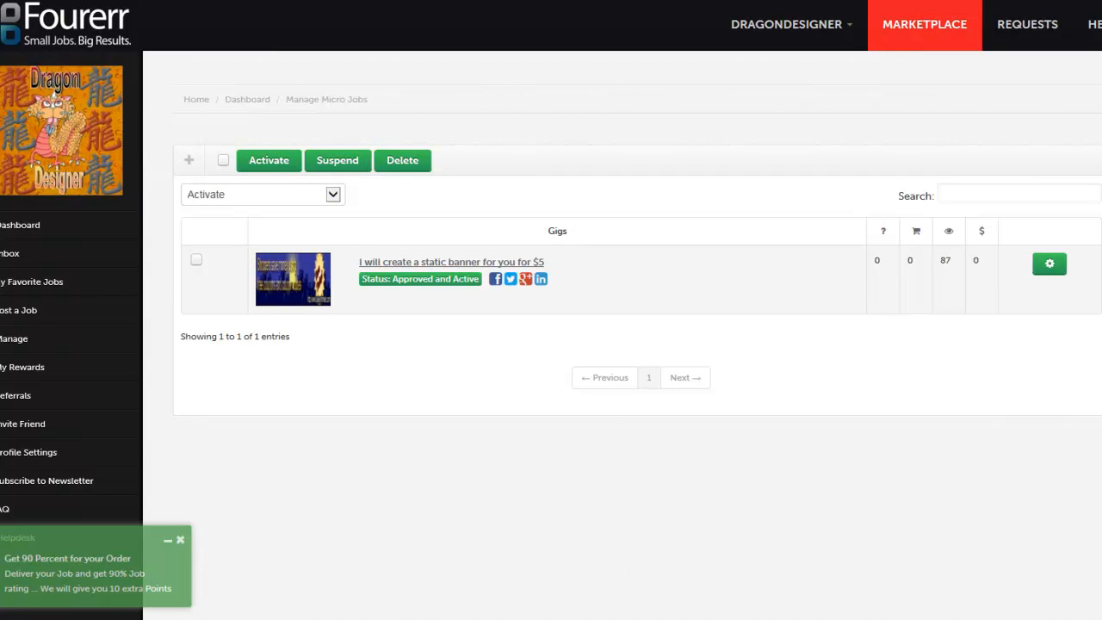
mouse_move(622, 308)
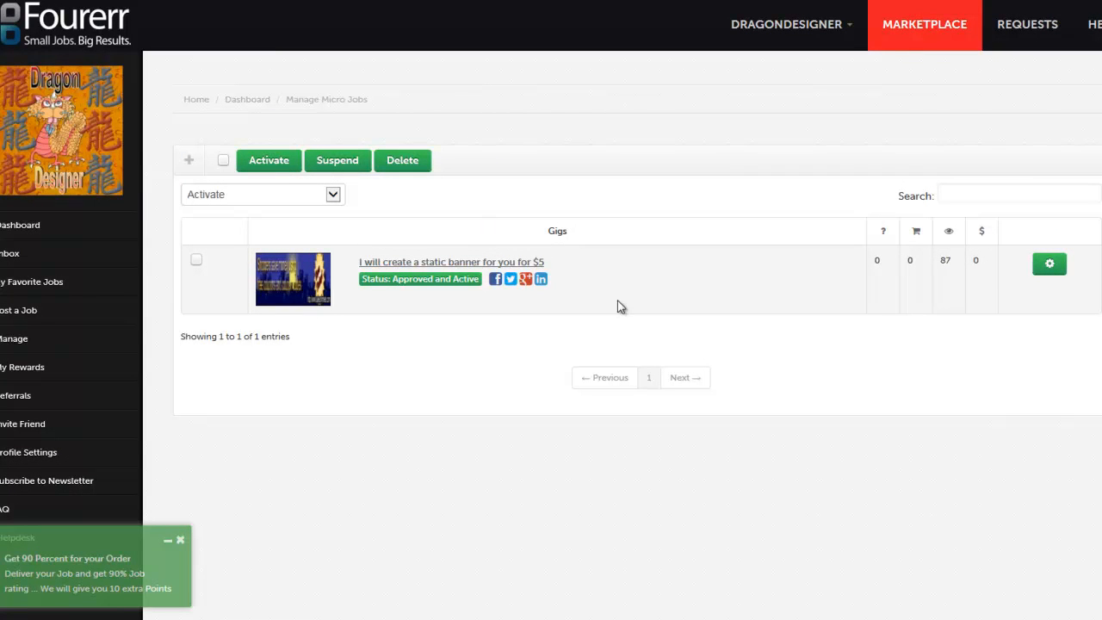
mouse_move(925, 320)
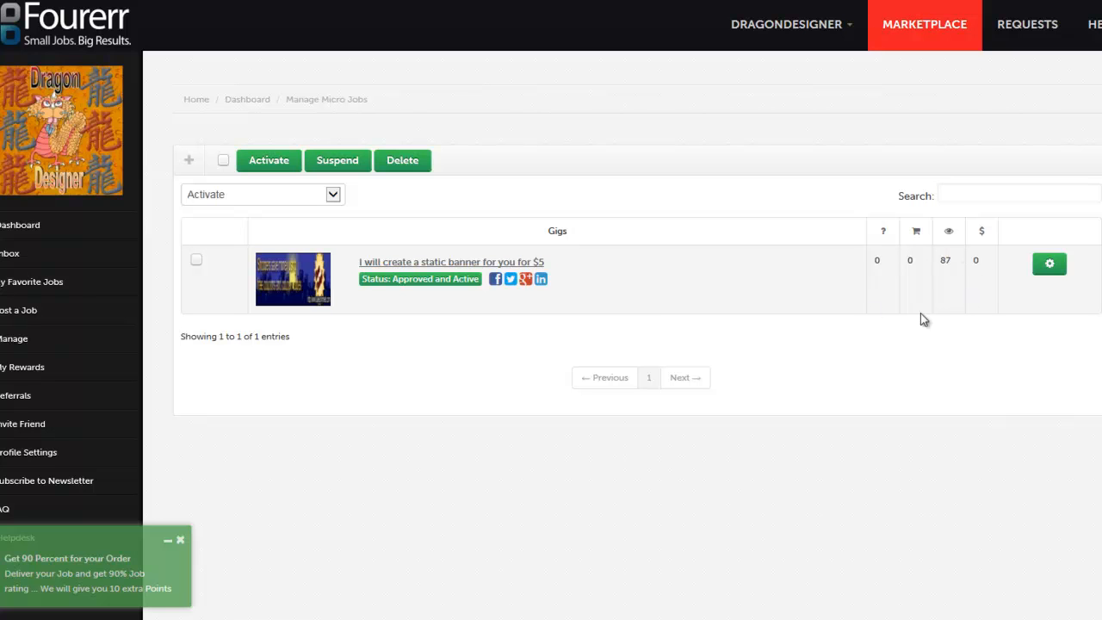
Step: Switch back to the Tenrr homepage tab after reviewing the 87-view banner gig
click(180, 540)
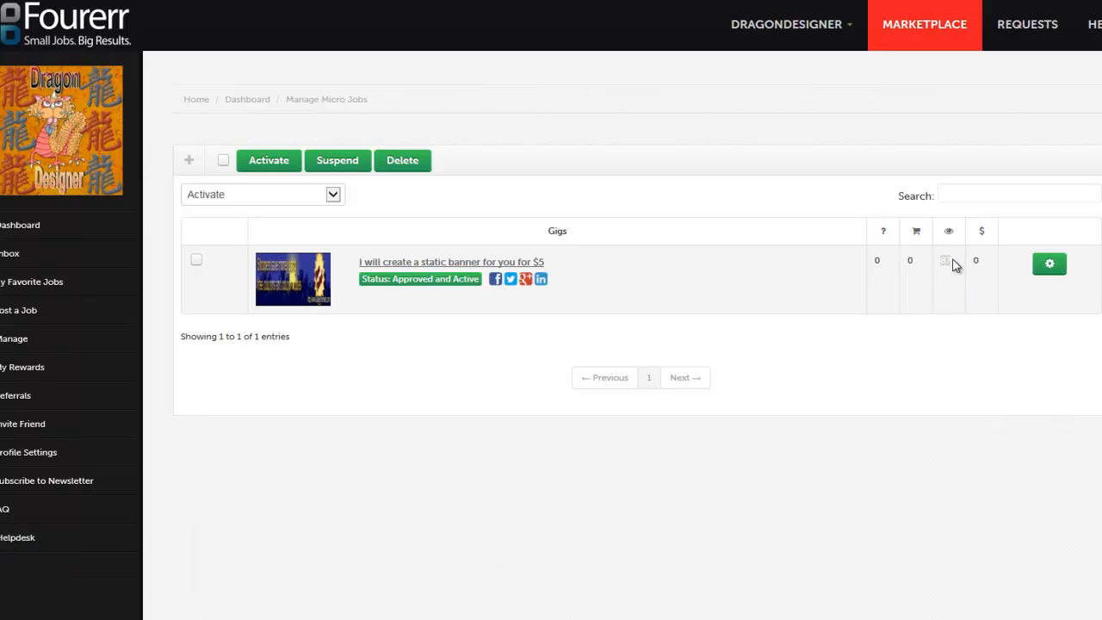
mouse_move(943, 269)
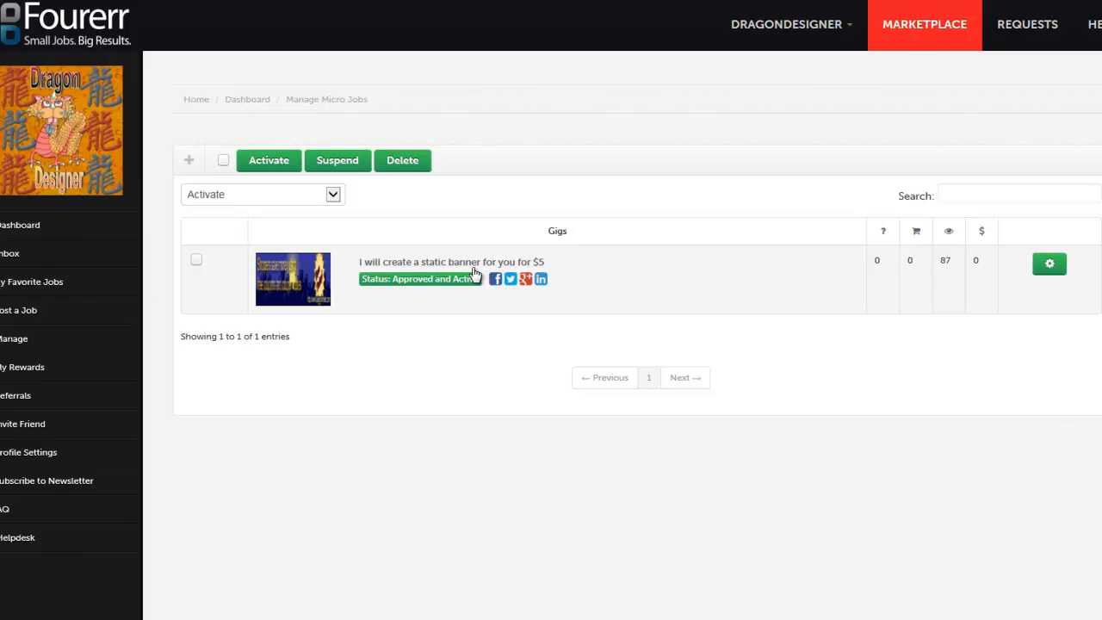
mouse_move(775, 265)
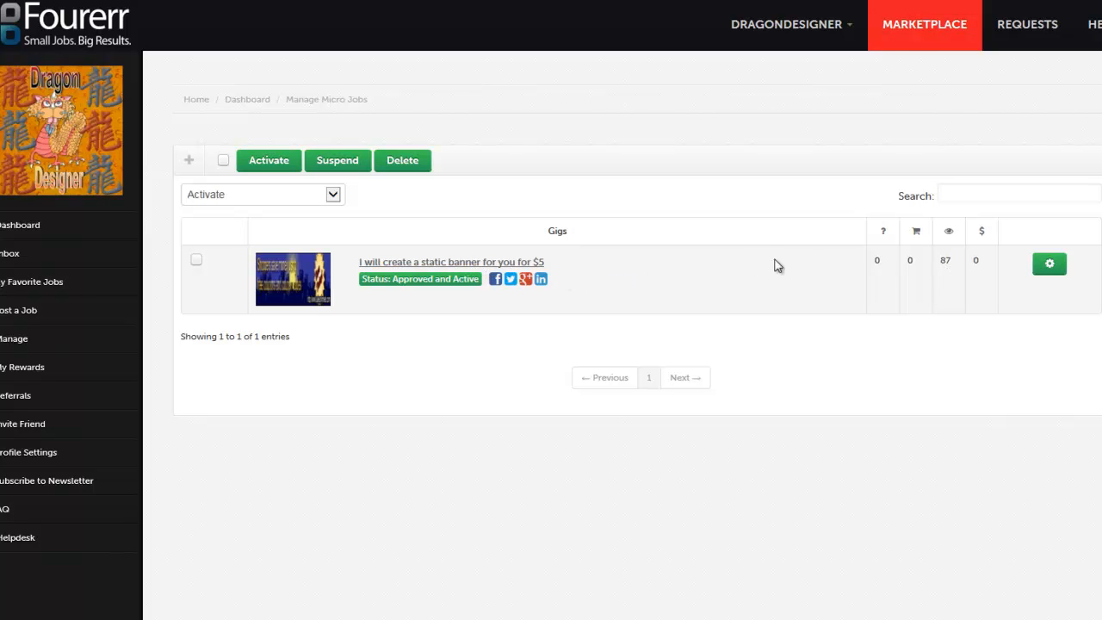
mouse_move(948, 262)
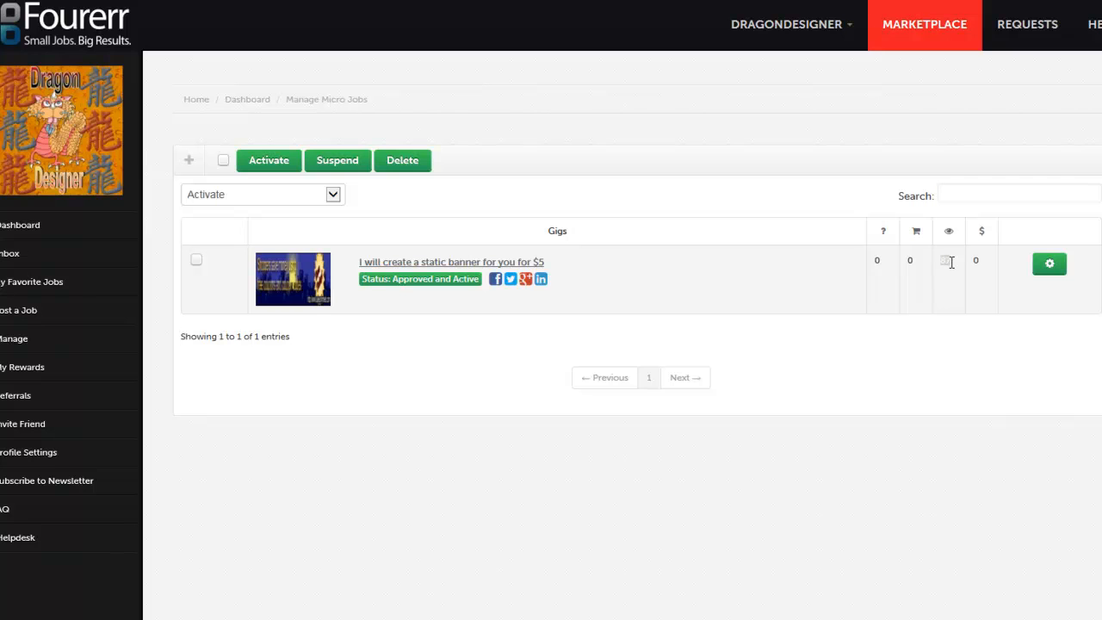
mouse_move(511, 266)
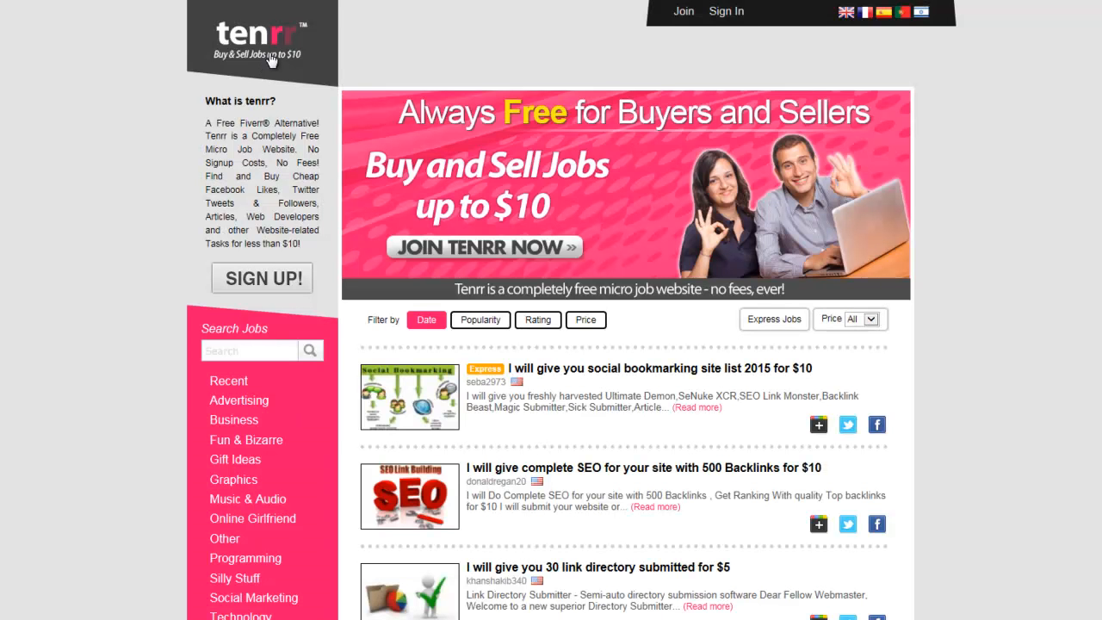
mouse_move(349, 57)
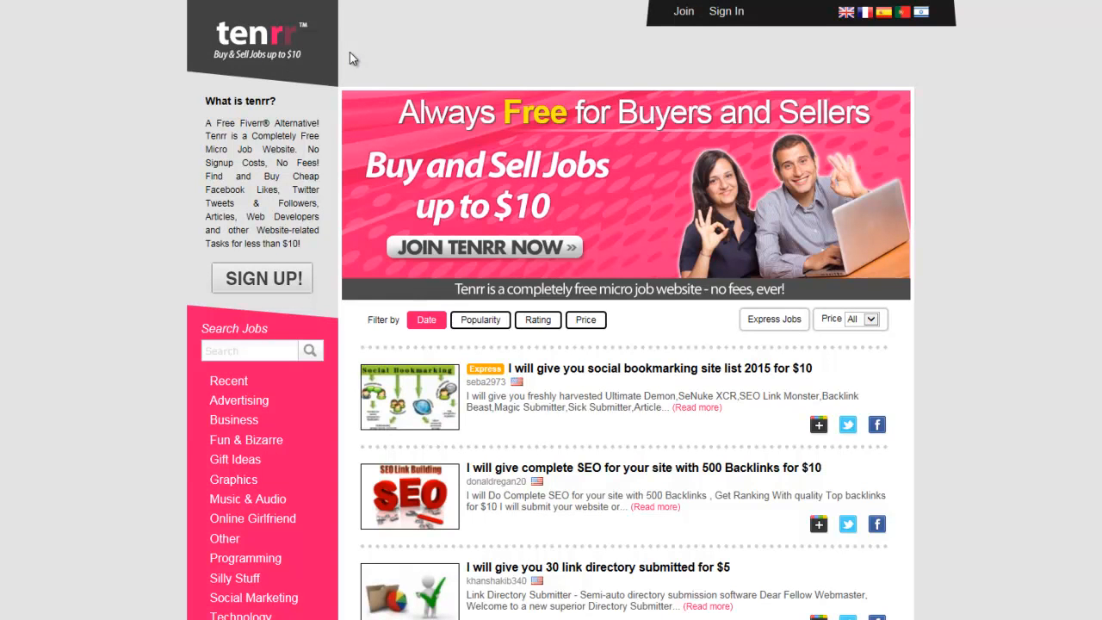